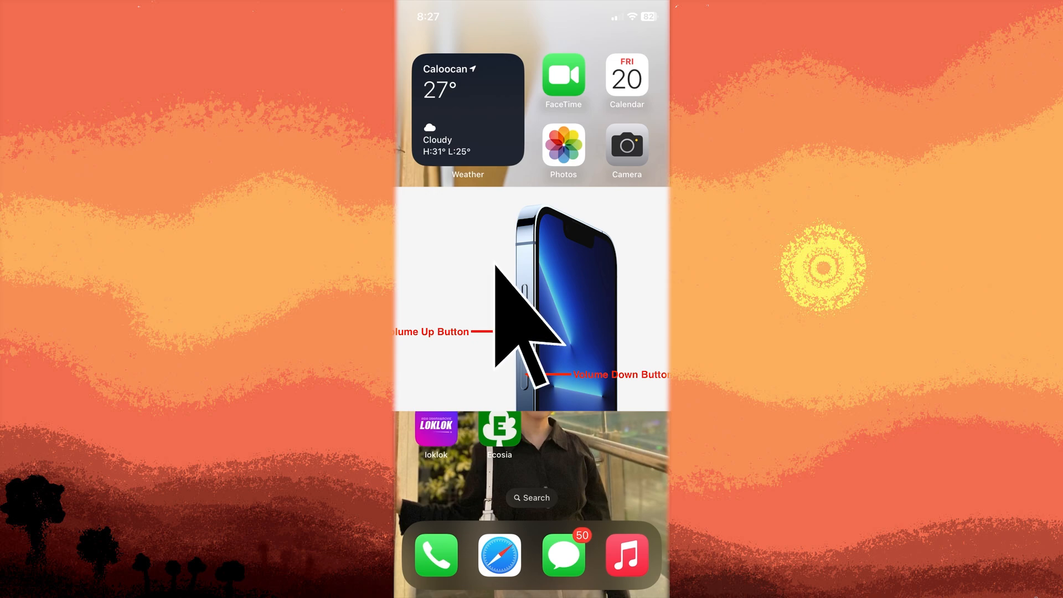
{"action": "mouse_move", "coordinate": [521, 319]}
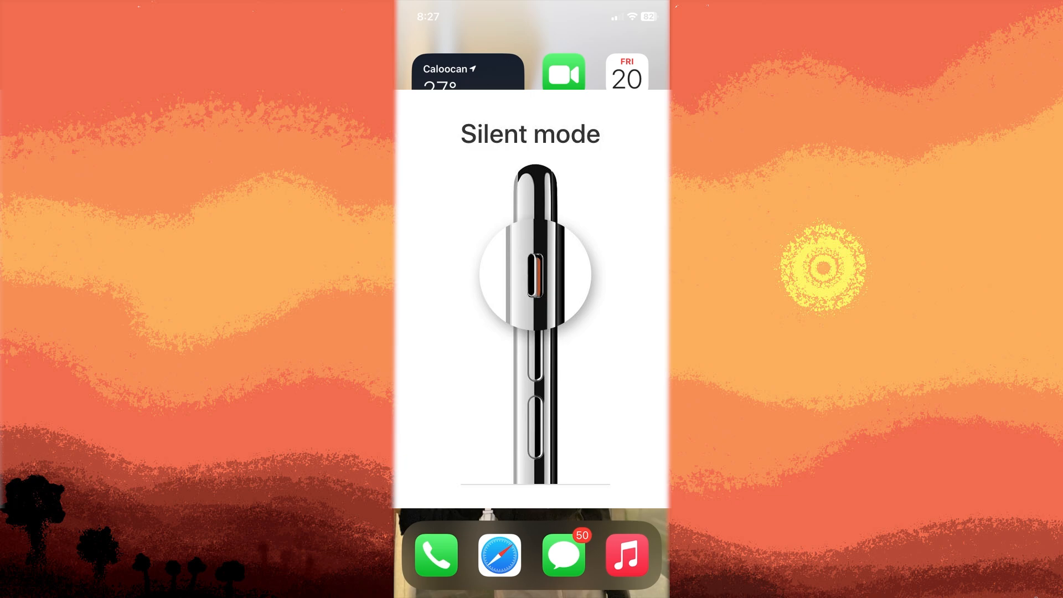
Open Settings and go to Sounds & Haptics to view the Ringtone and Alerts volume
{"action": "left_click", "coordinate": [536, 275]}
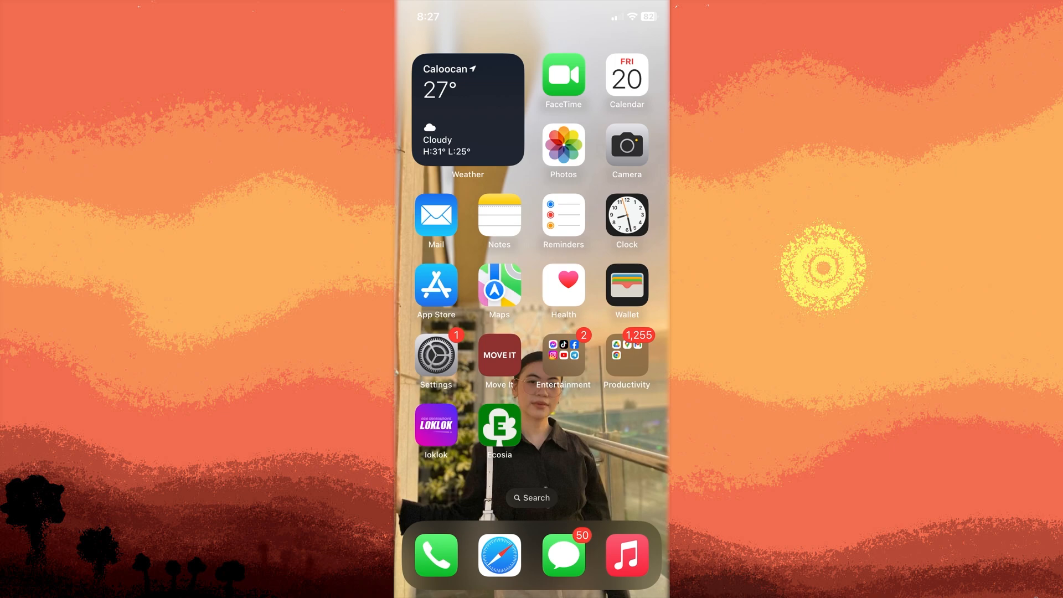
{"action": "left_click", "coordinate": [435, 354]}
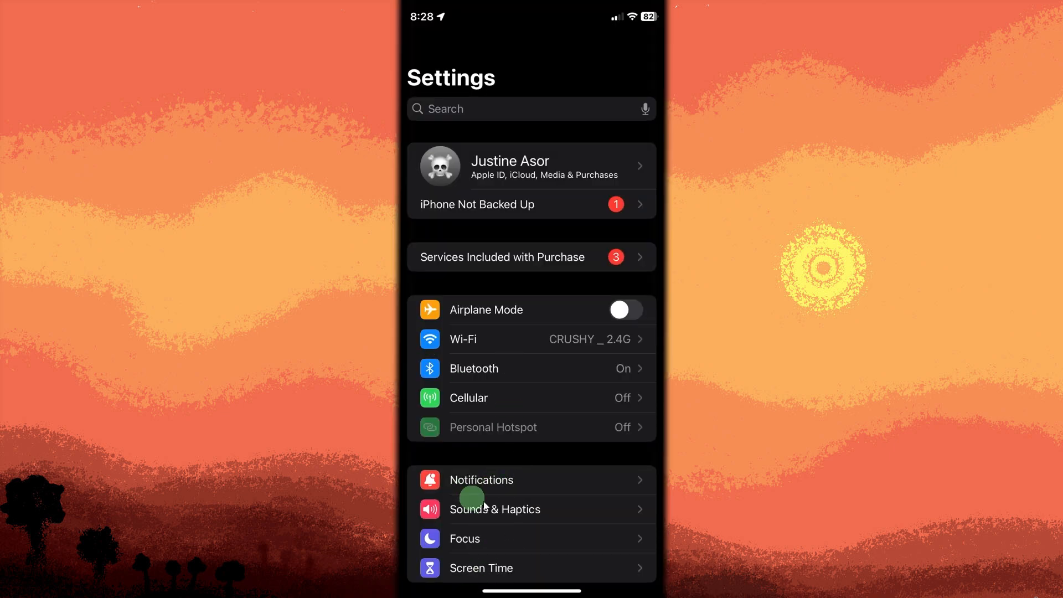
{"action": "left_click", "coordinate": [494, 509]}
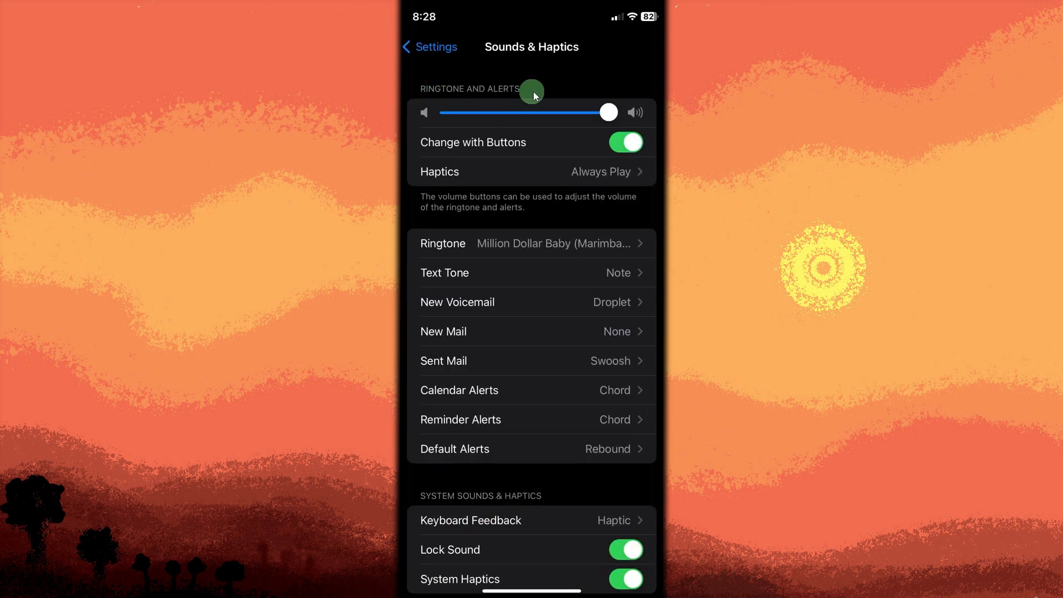
{"action": "mouse_move", "coordinate": [604, 115]}
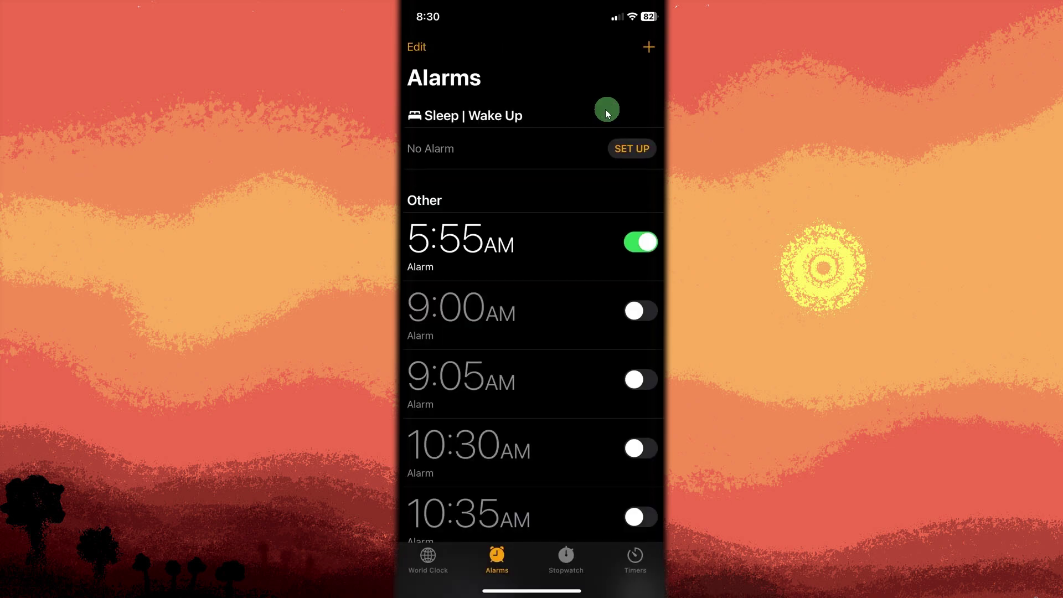
{"action": "mouse_move", "coordinate": [594, 127]}
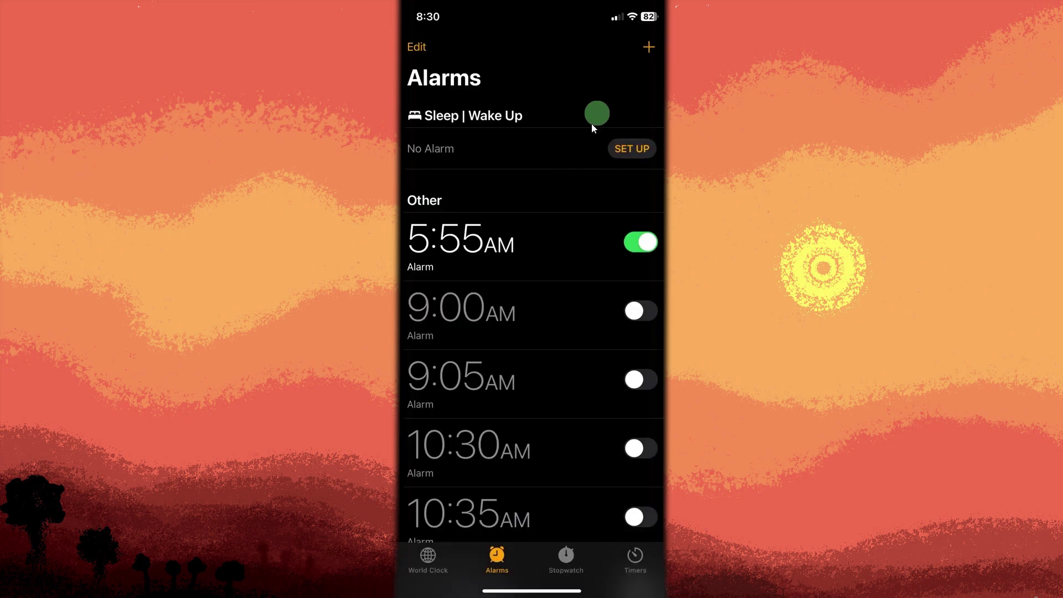
Open the 5:55 AM alarm's Edit Alarm screen to review repeat, sound and snooze
{"action": "left_click", "coordinate": [416, 46]}
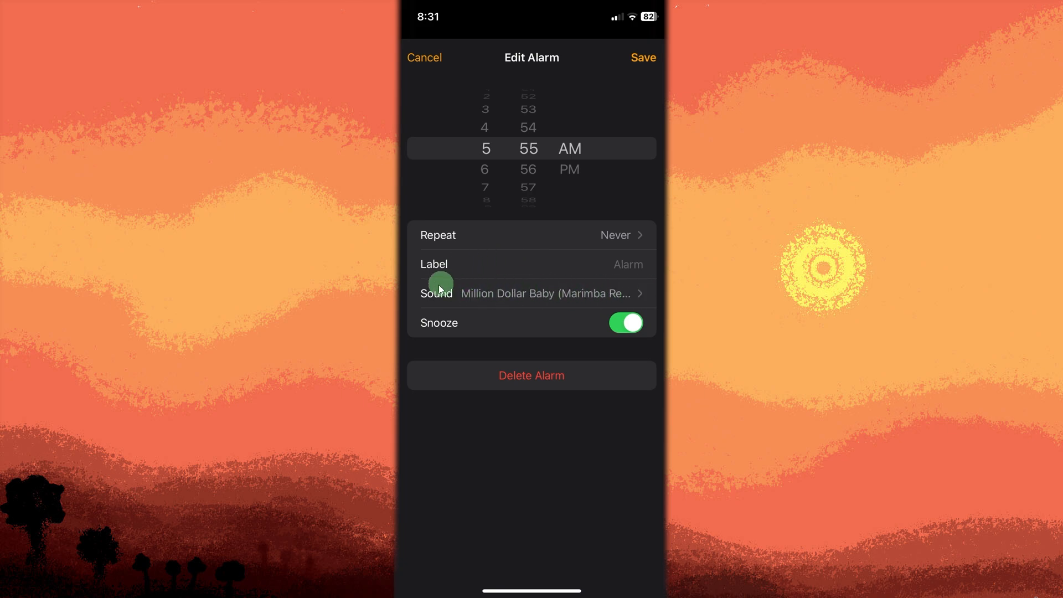
{"action": "mouse_move", "coordinate": [586, 300]}
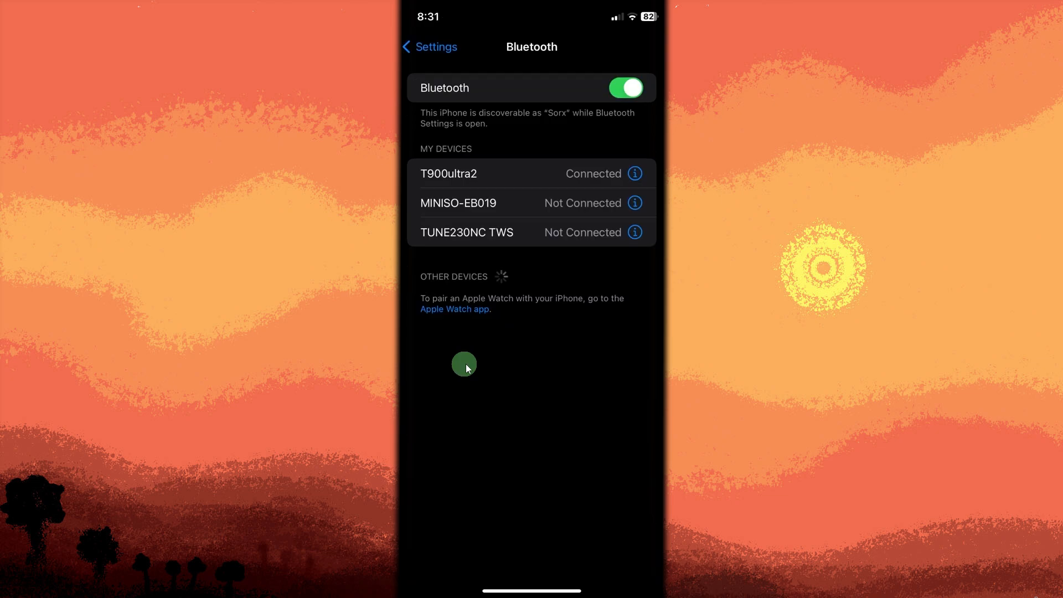
{"action": "mouse_move", "coordinate": [485, 359]}
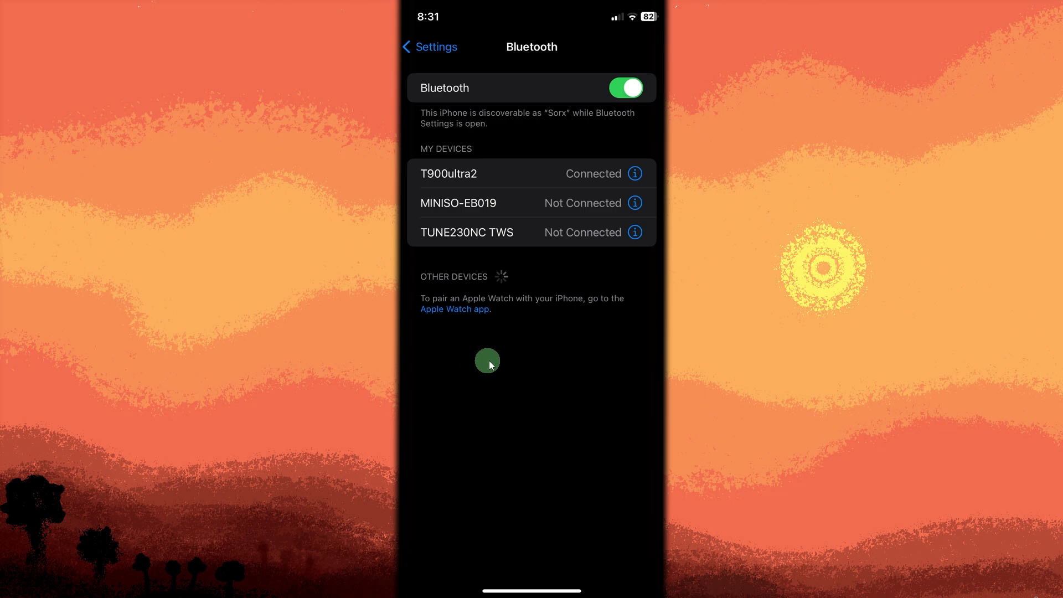
{"action": "mouse_move", "coordinate": [558, 12]}
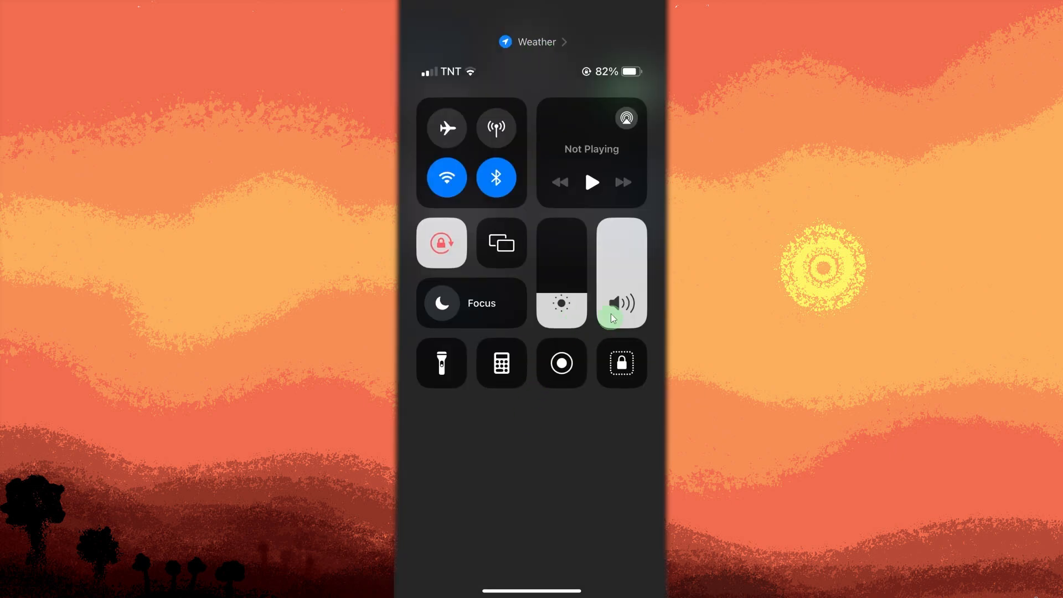
{"action": "mouse_move", "coordinate": [613, 151]}
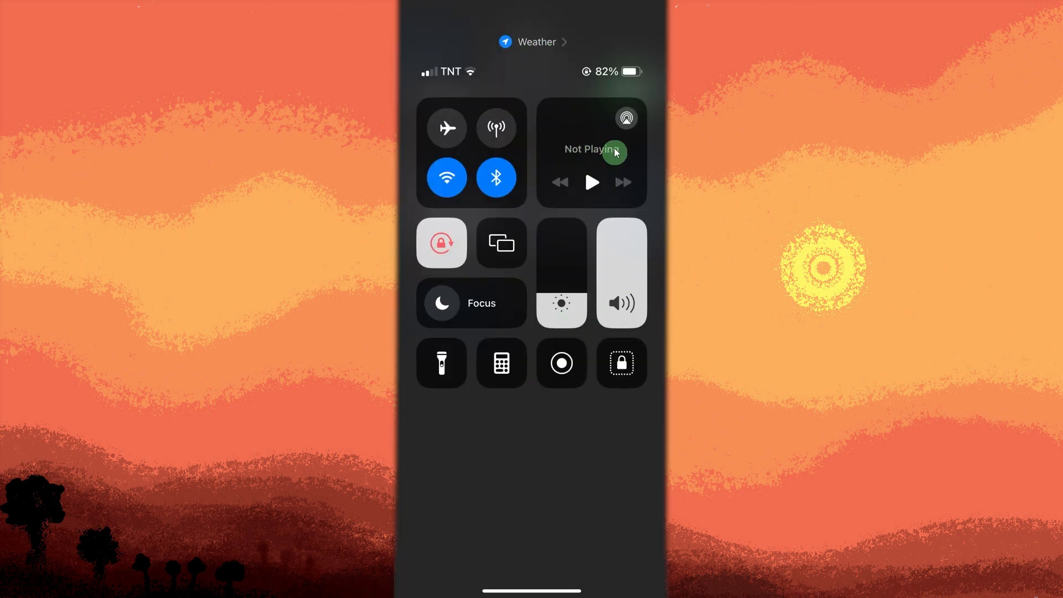
{"action": "mouse_move", "coordinate": [610, 209]}
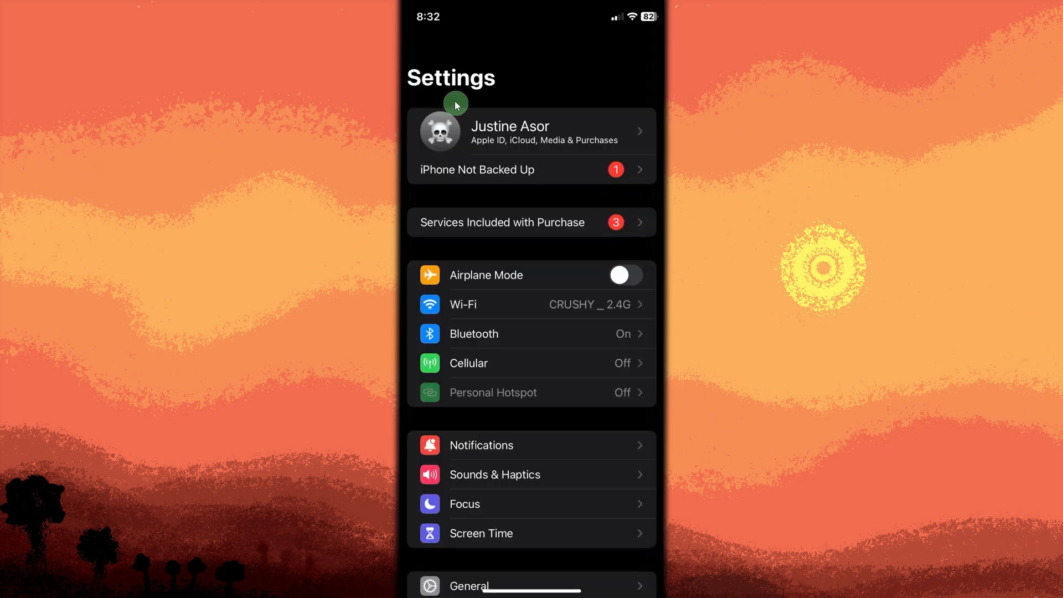
{"action": "mouse_move", "coordinate": [471, 584]}
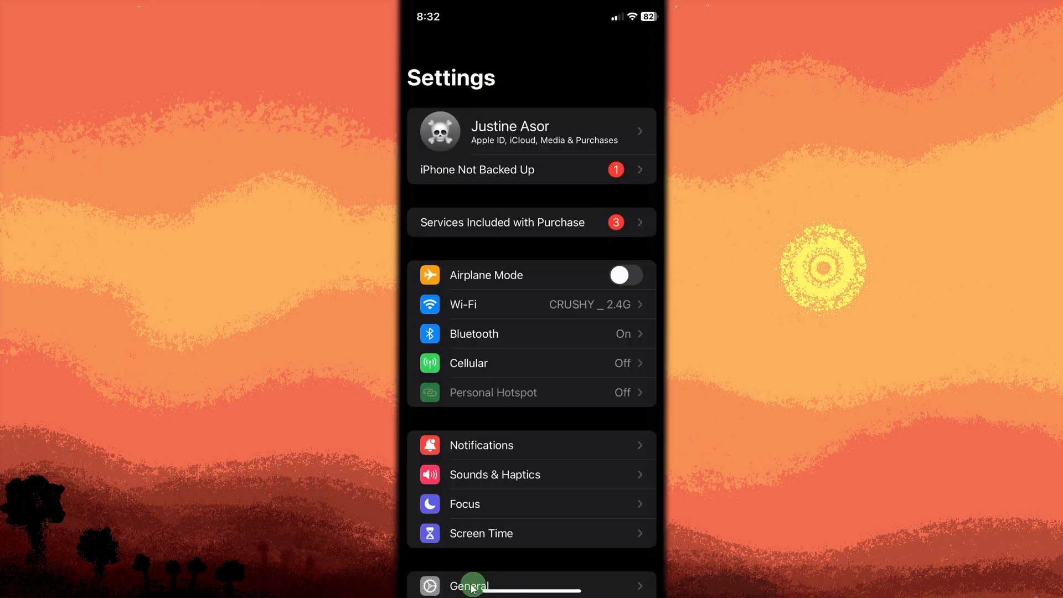
Go to General > Transfer or Reset iPhone and show the Reset options sheet
{"action": "left_click", "coordinate": [469, 585]}
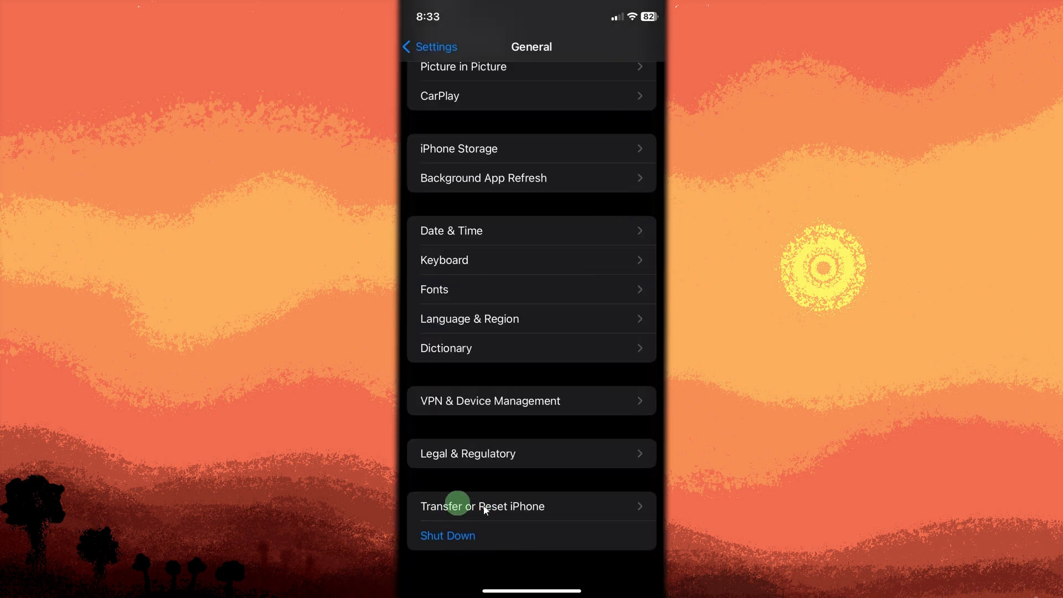
{"action": "left_click", "coordinate": [483, 505]}
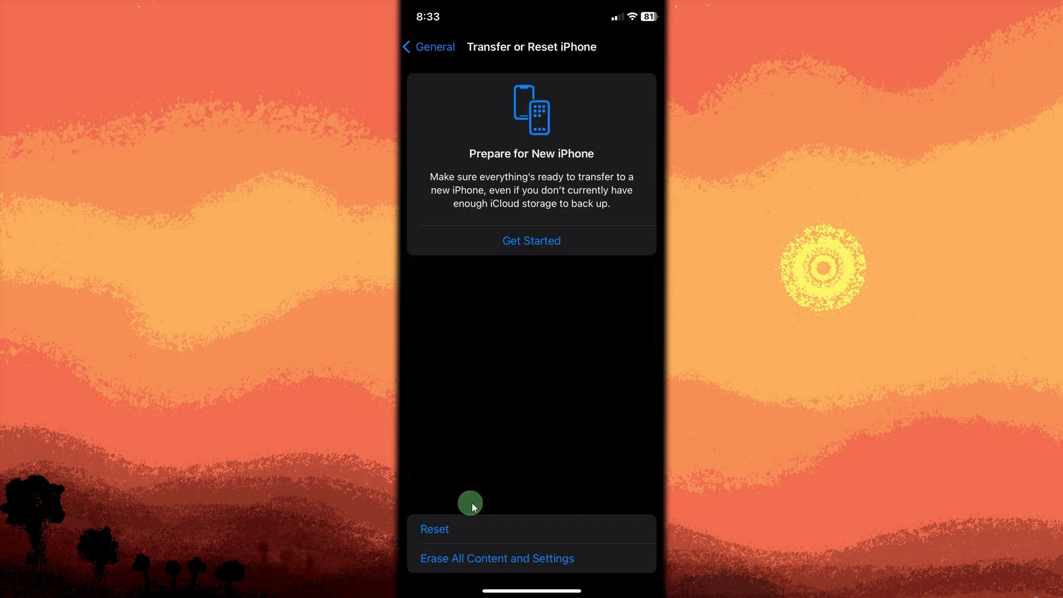
{"action": "left_click", "coordinate": [433, 529]}
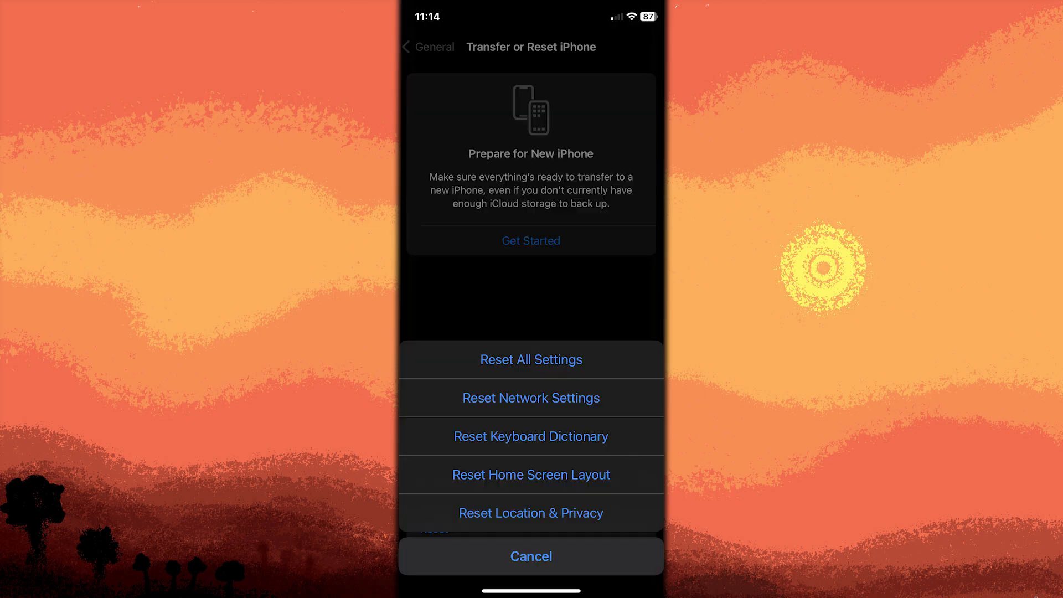